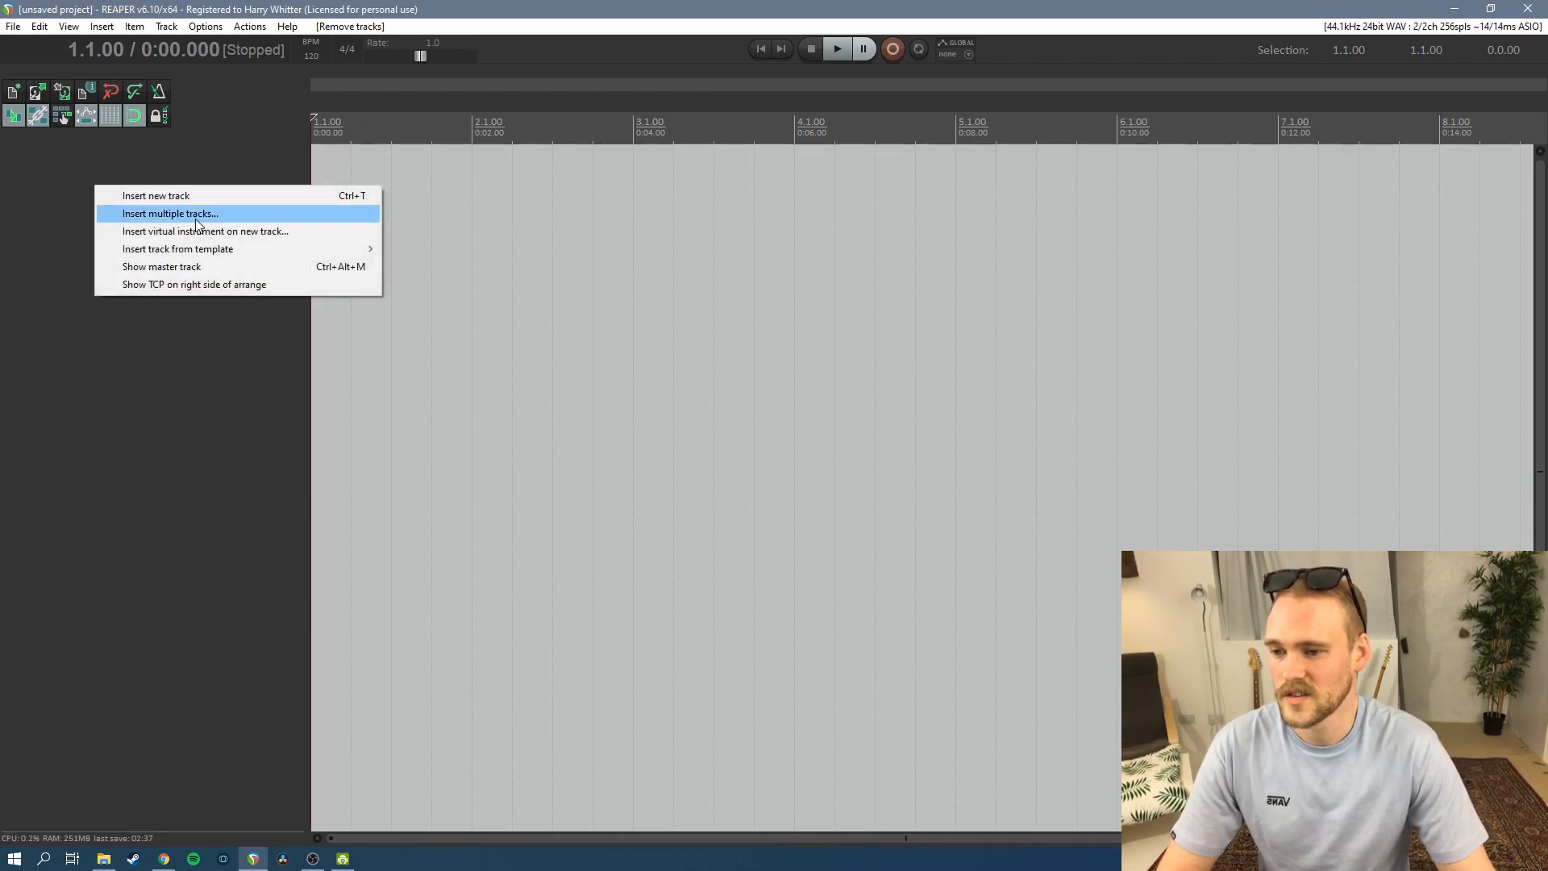
Insert a new empty track into the project
click(155, 195)
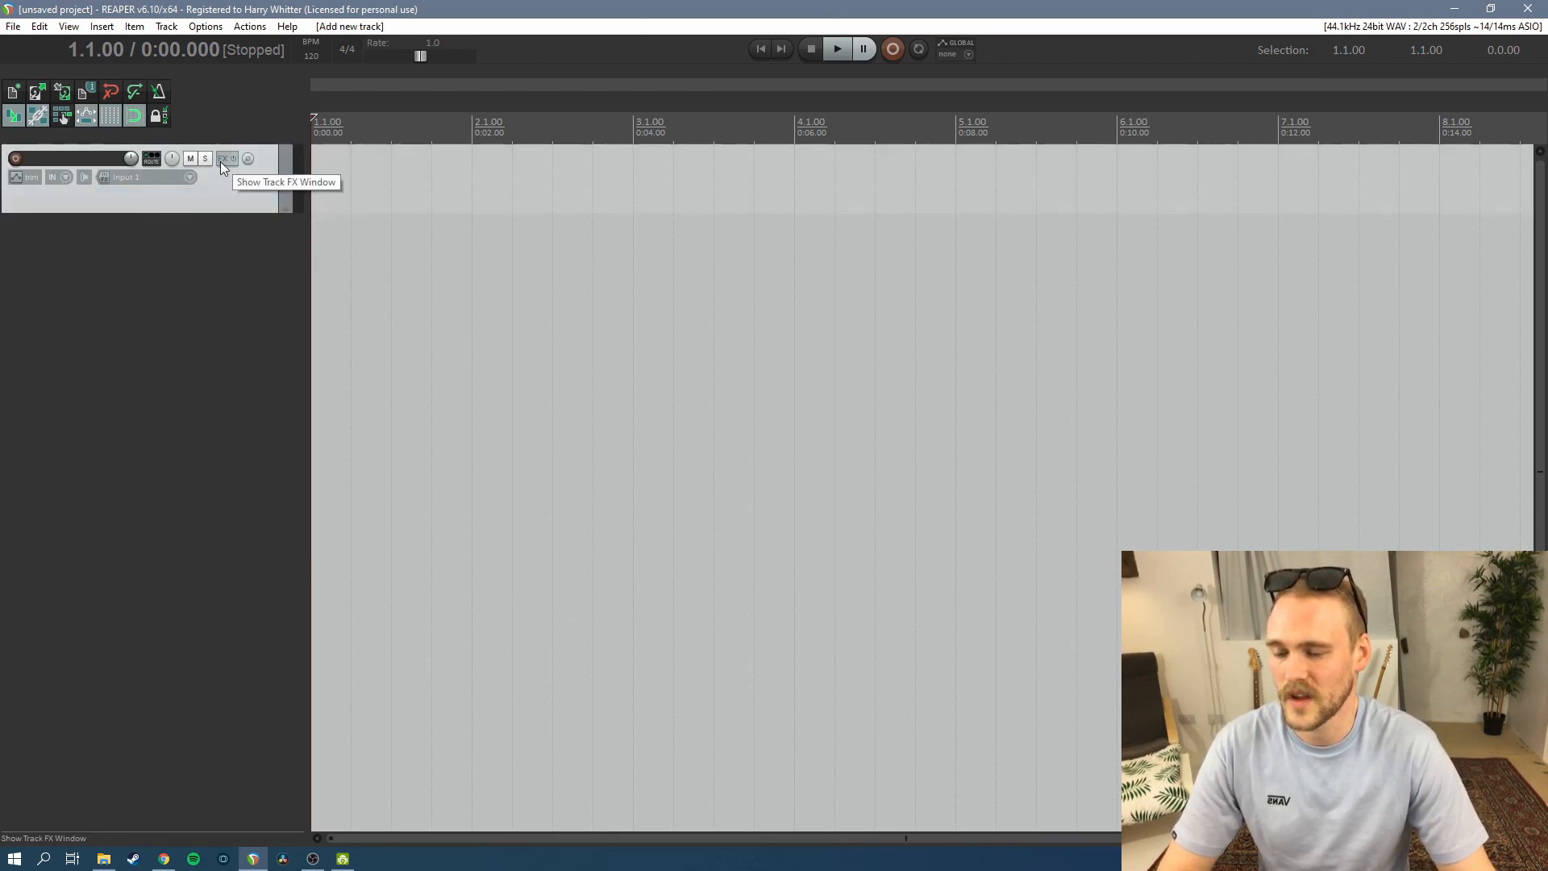
Add VSTi: Kontakt as the instrument in Track 1's FX chain
click(227, 160)
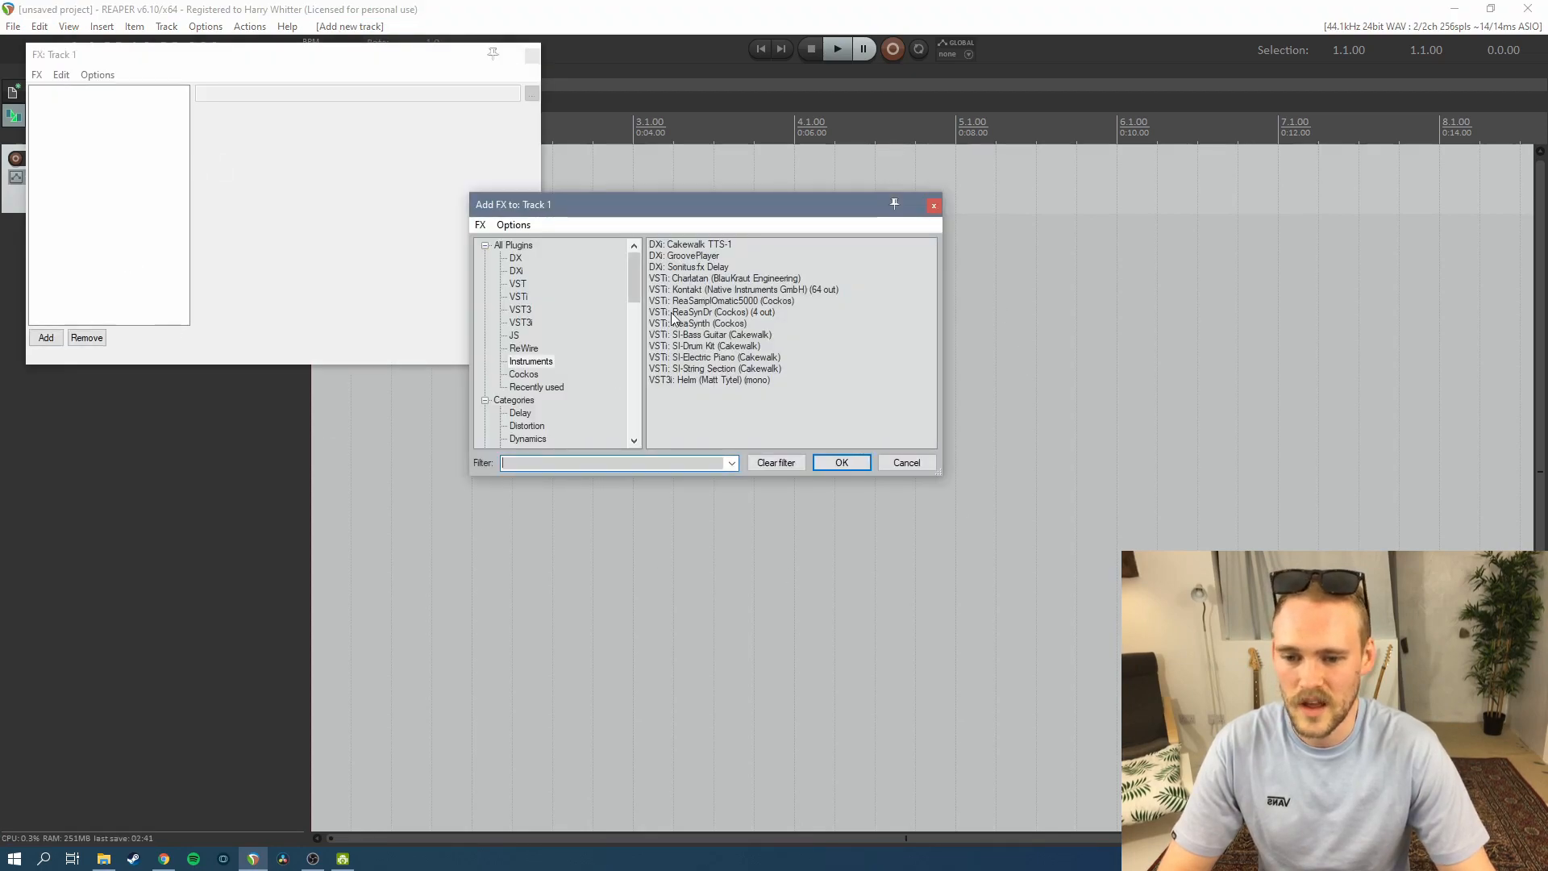
click(742, 289)
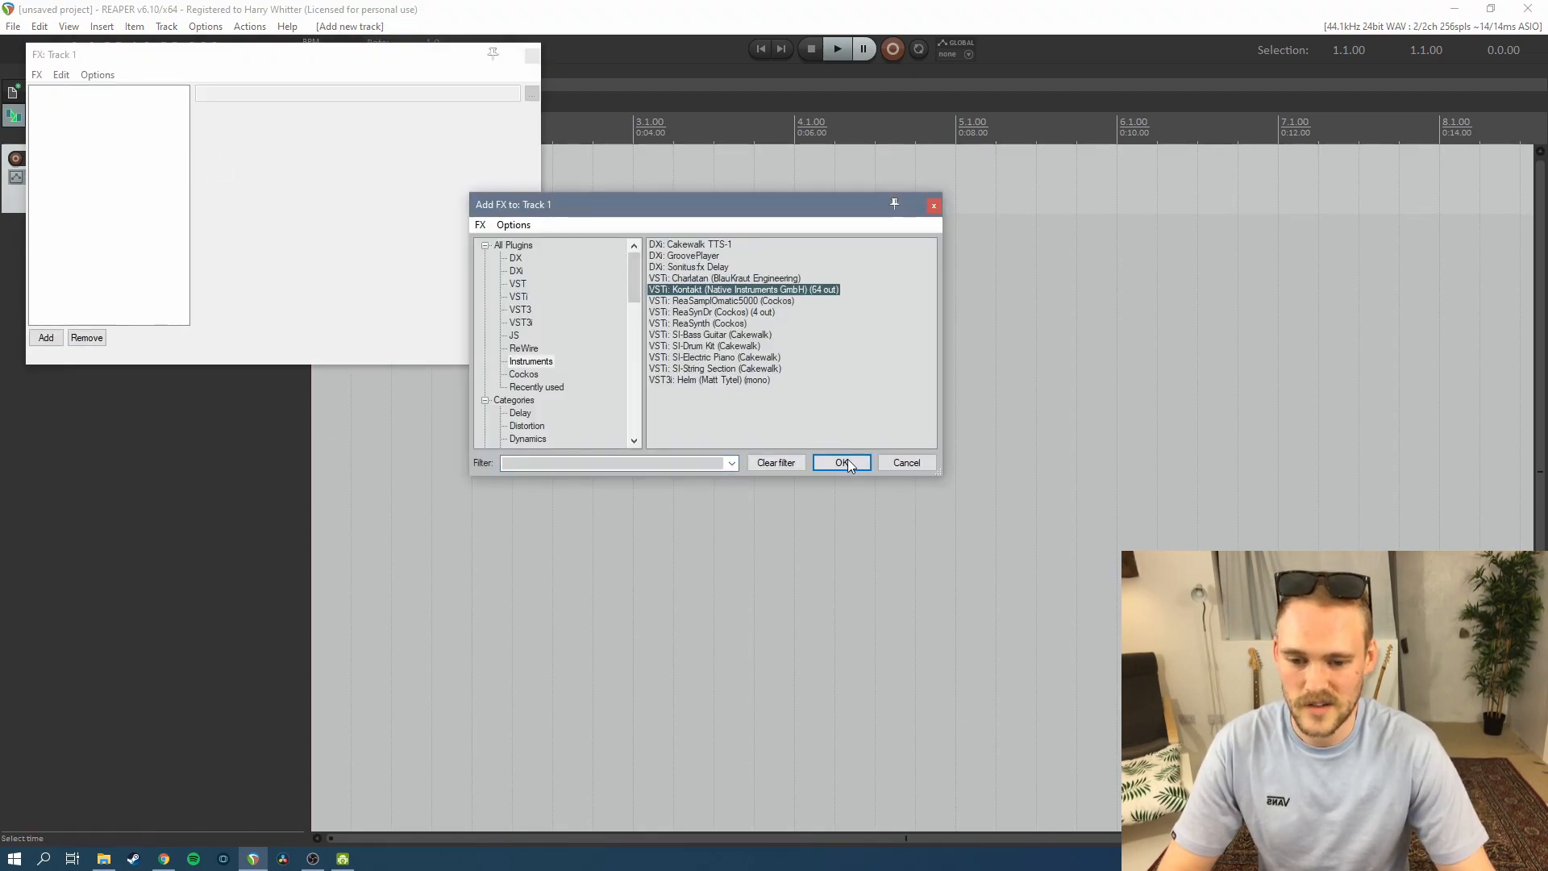
click(840, 463)
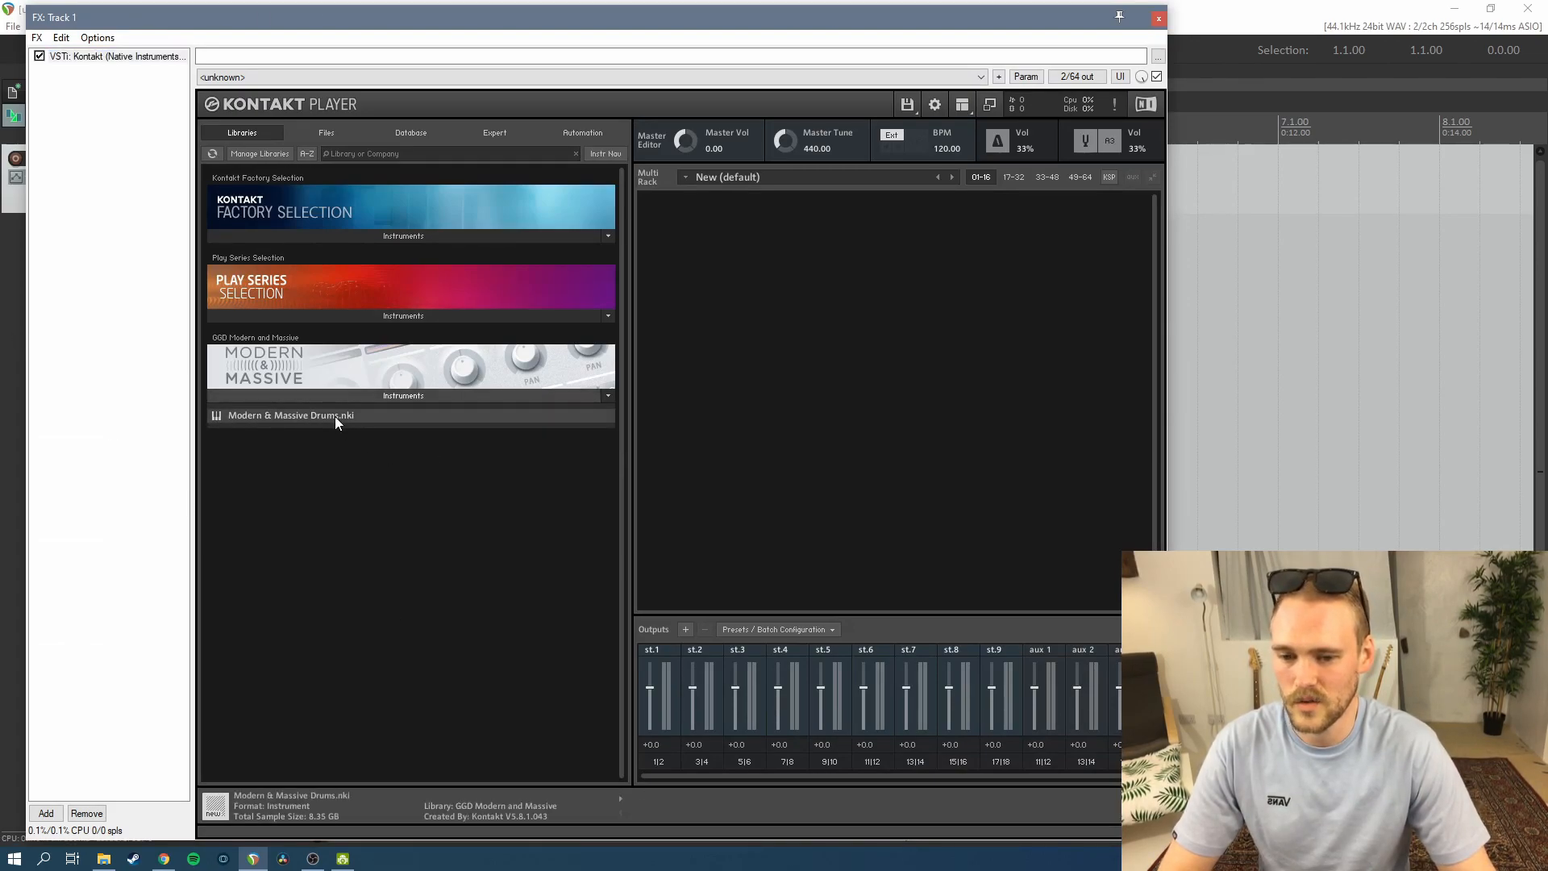
mouse_move(1122, 310)
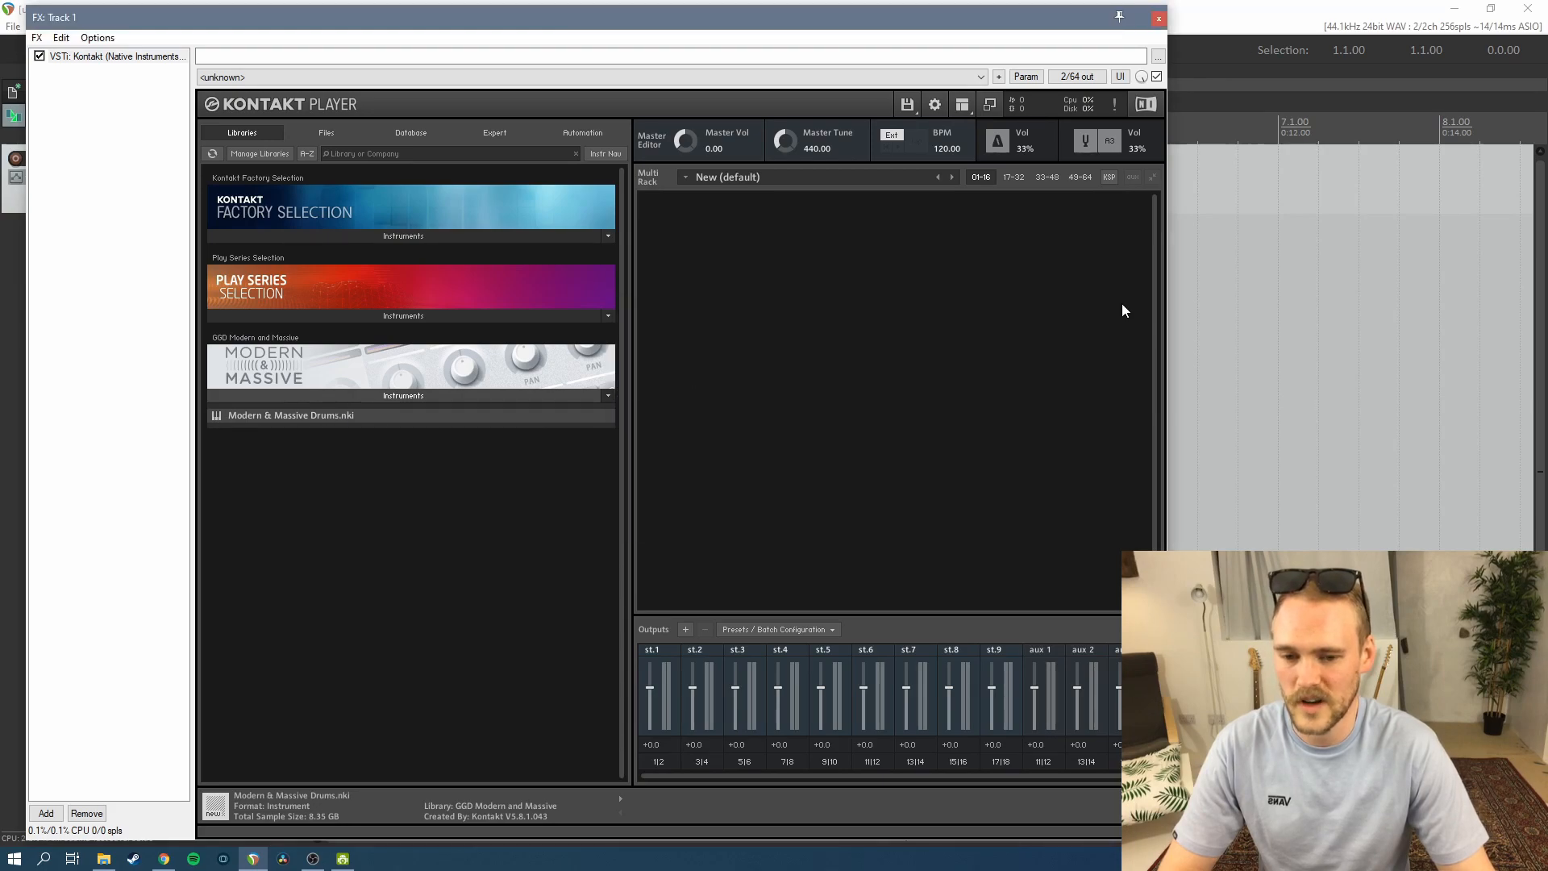
Load Modern & Massive Drums.nki from the GGD Modern and Massive library
double_click(291, 414)
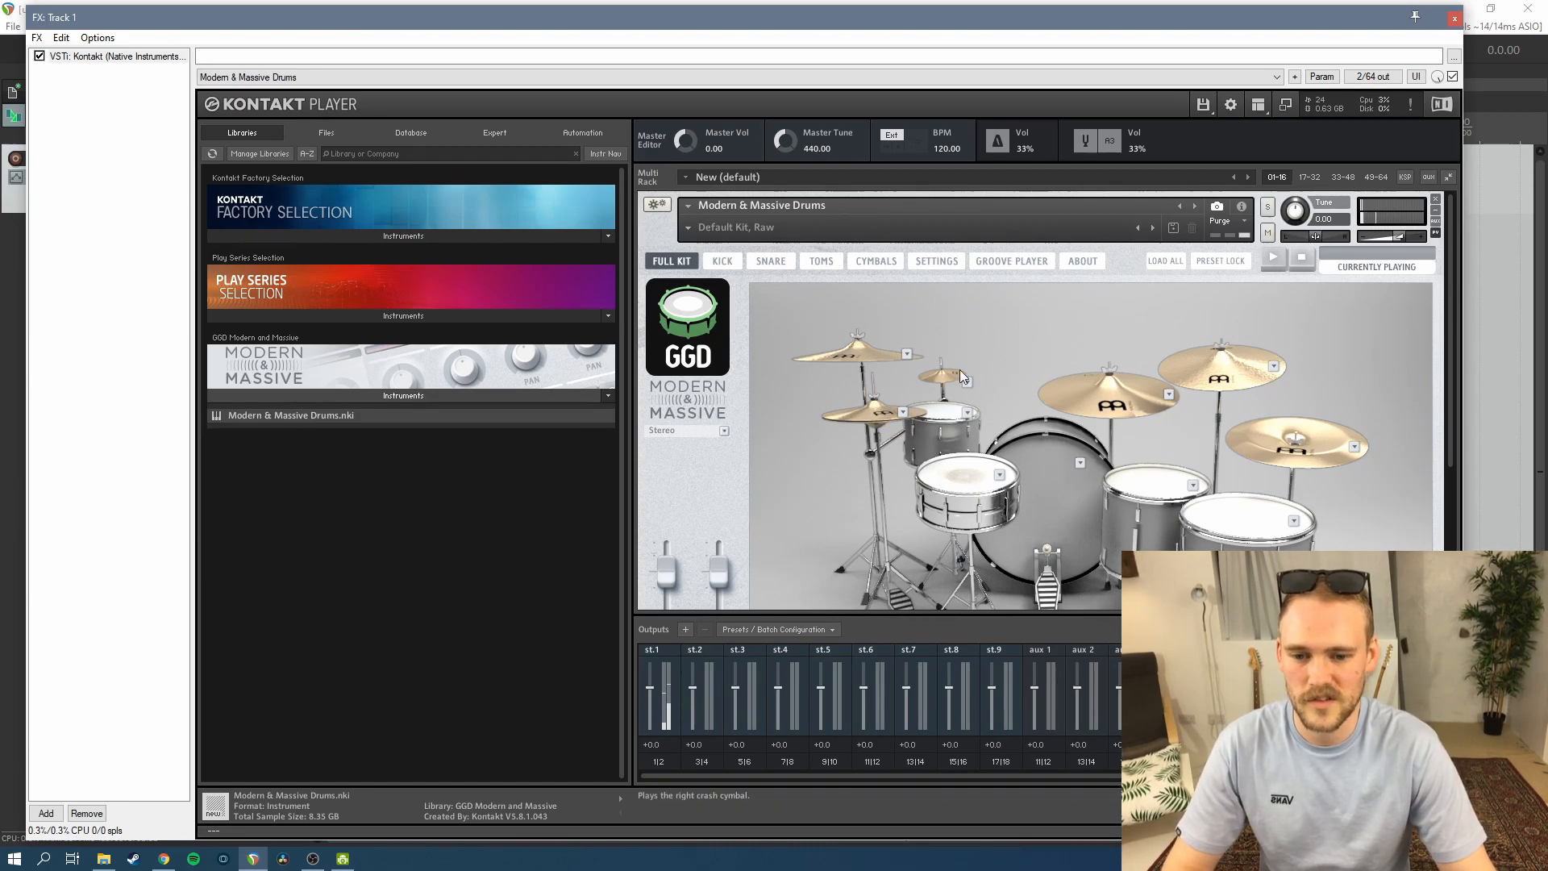
mouse_move(1468, 29)
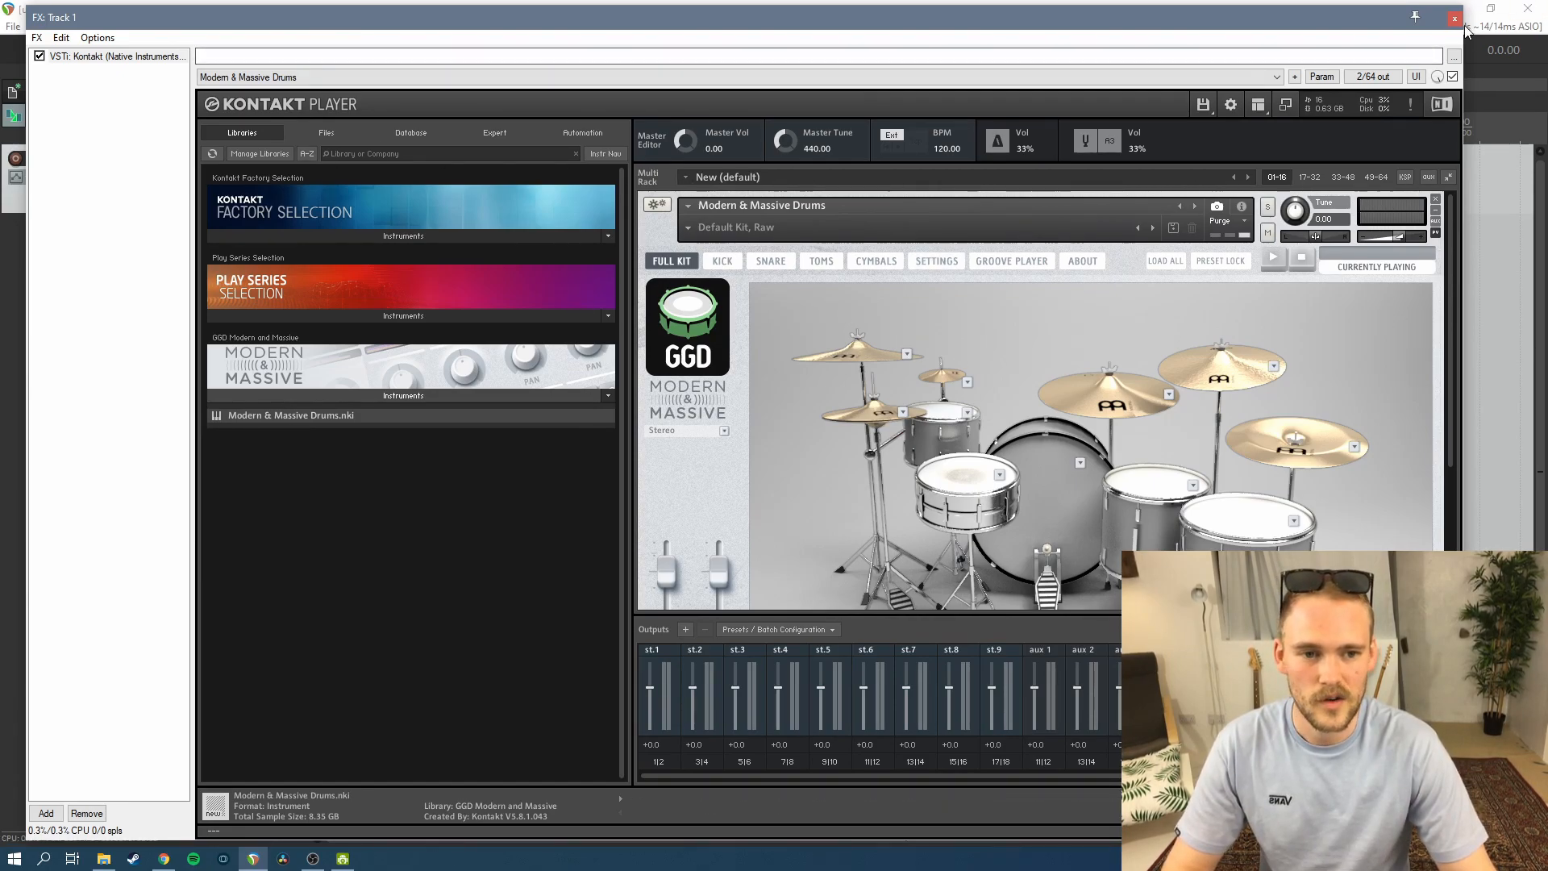
mouse_move(1455, 20)
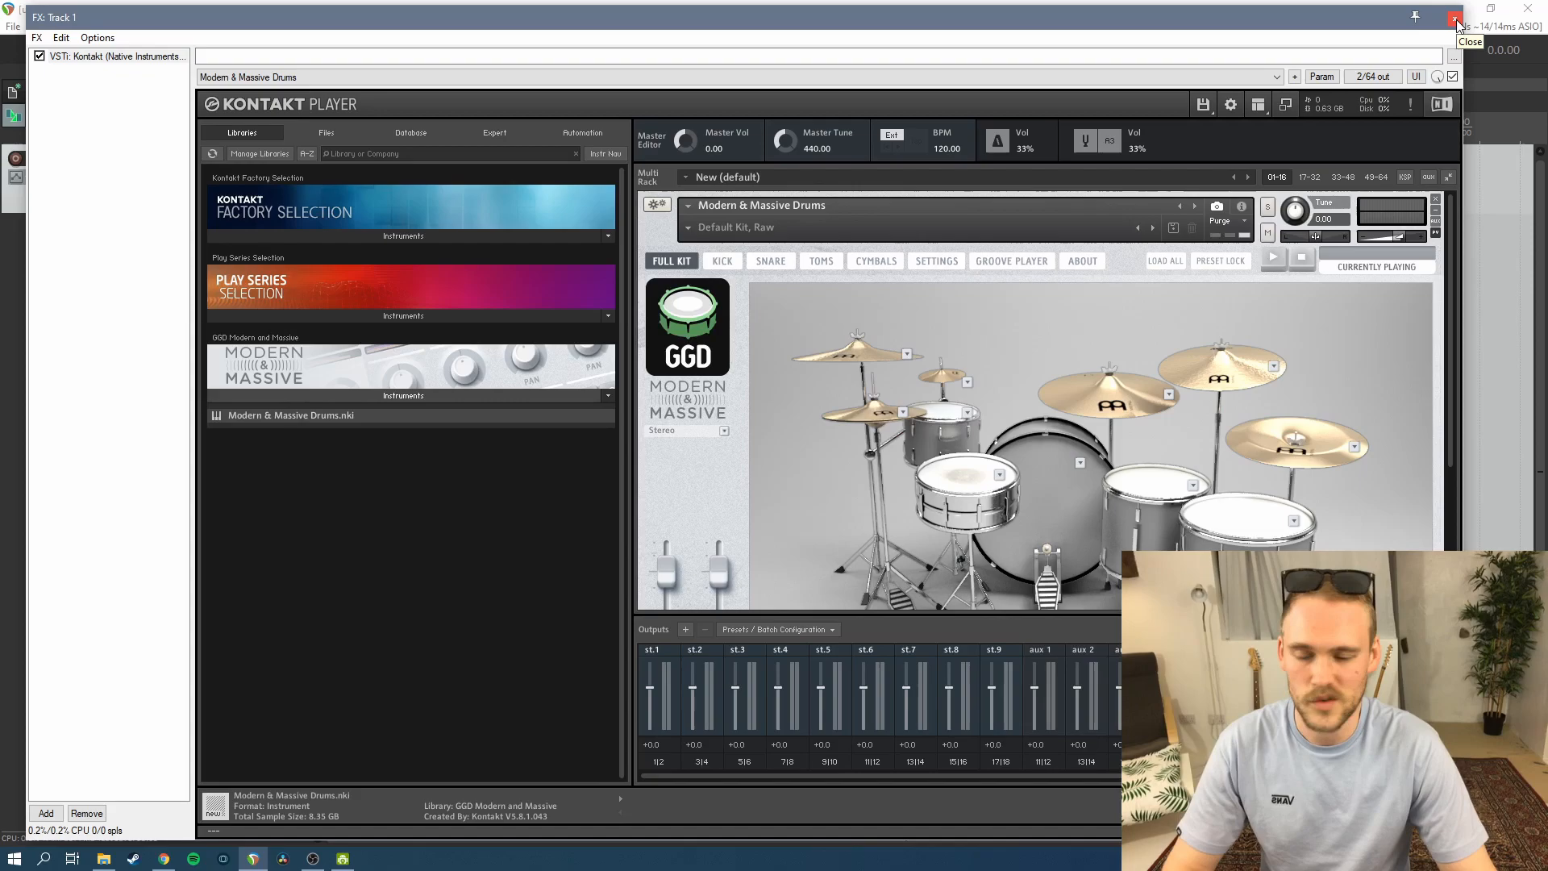
Close the Kontakt window and insert a new empty MIDI item on Track 1
click(1458, 17)
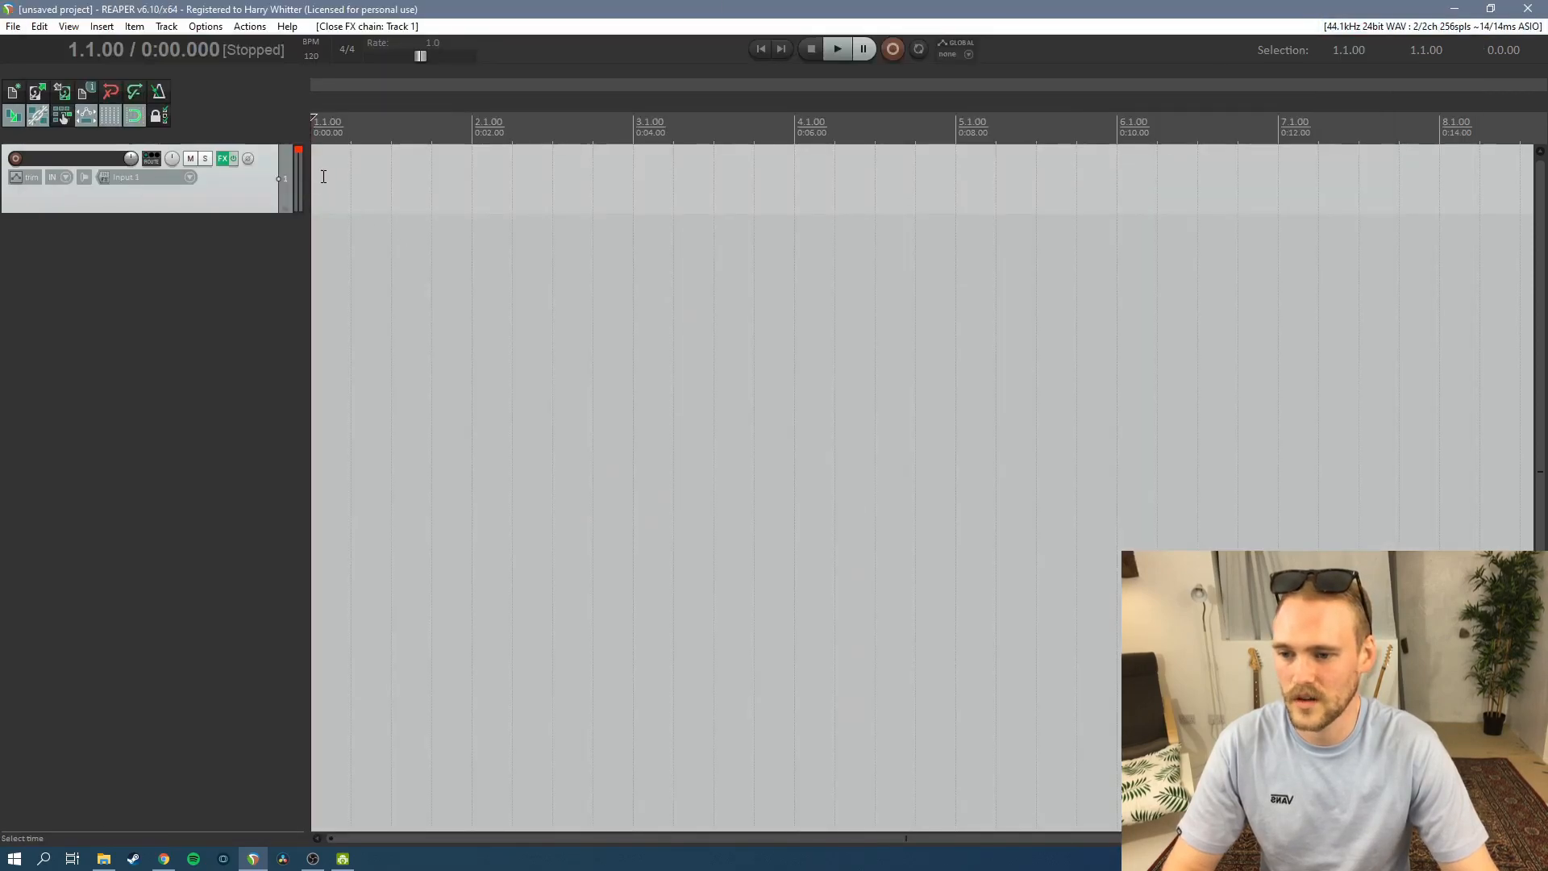
click(100, 25)
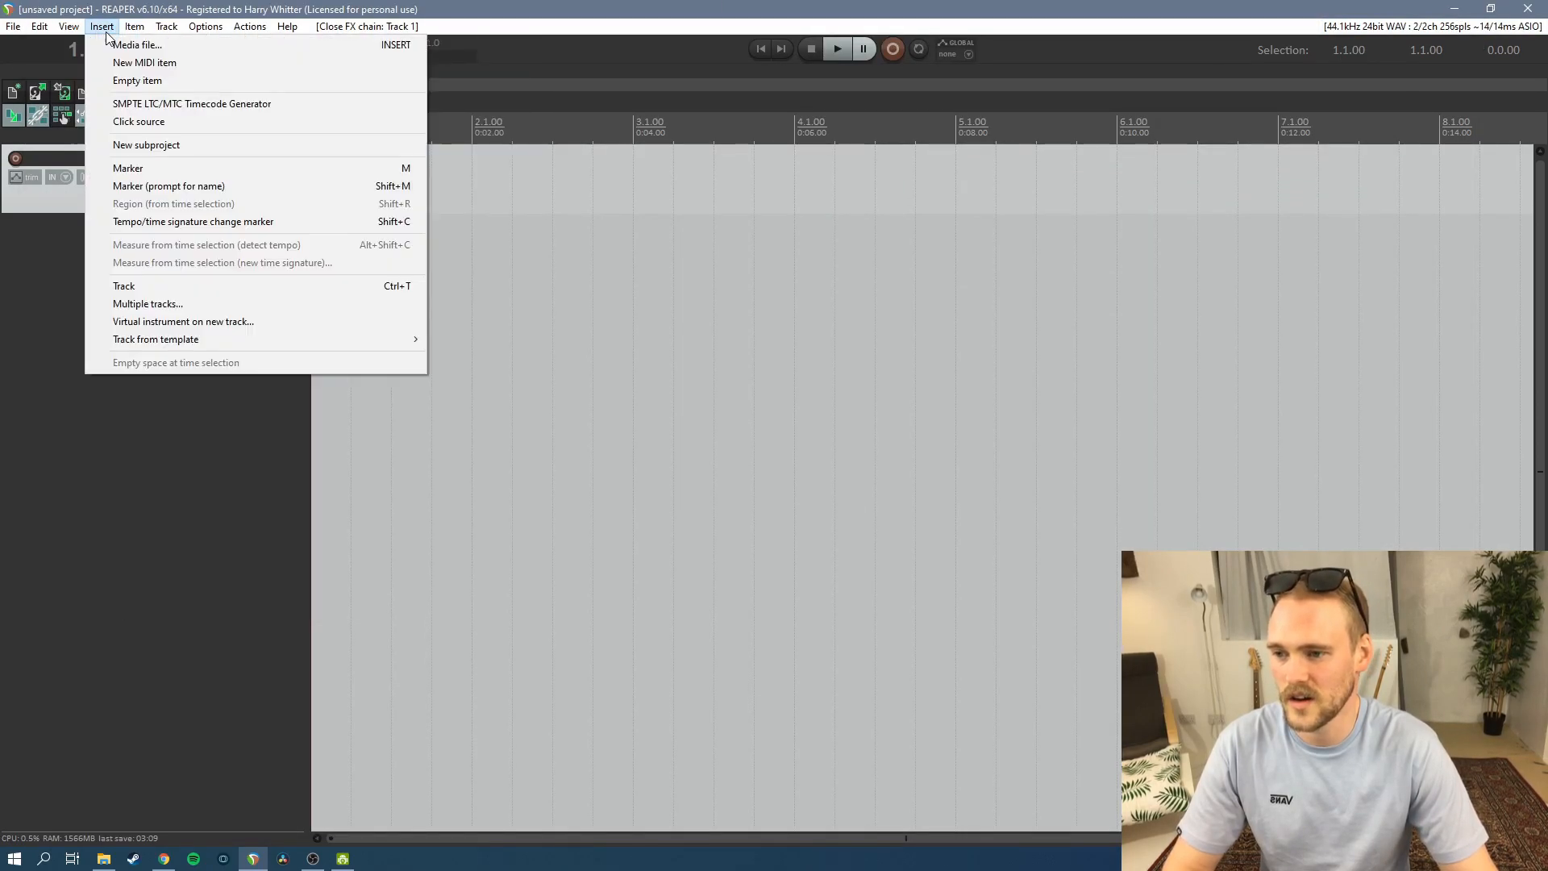
click(144, 63)
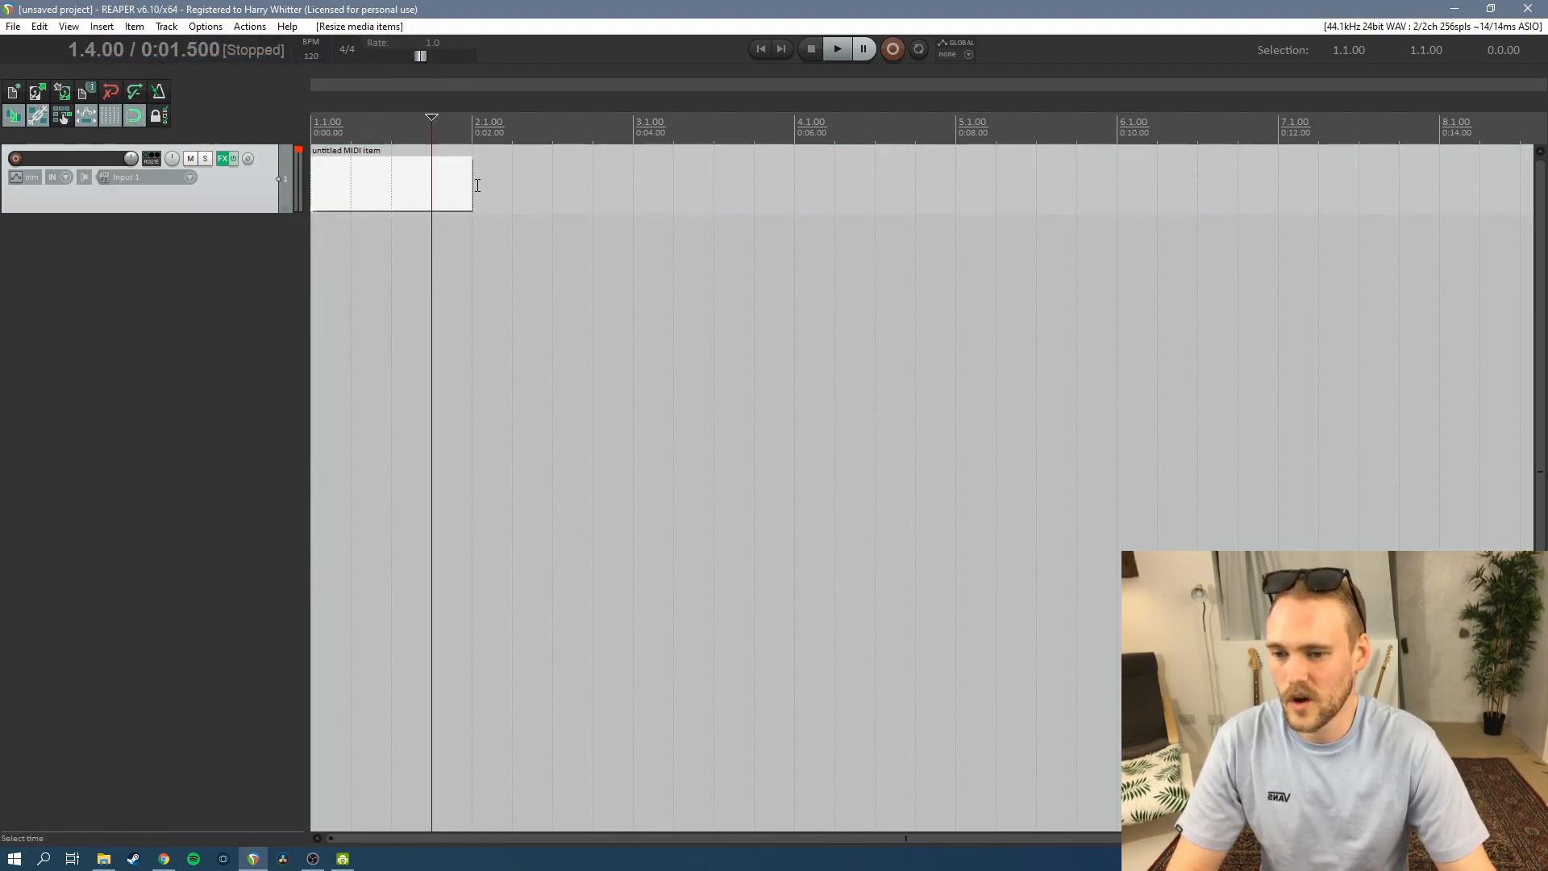
Enable Loop item source, stretch the item to bar 7 and enter the piano-roll editor
right_click(445, 182)
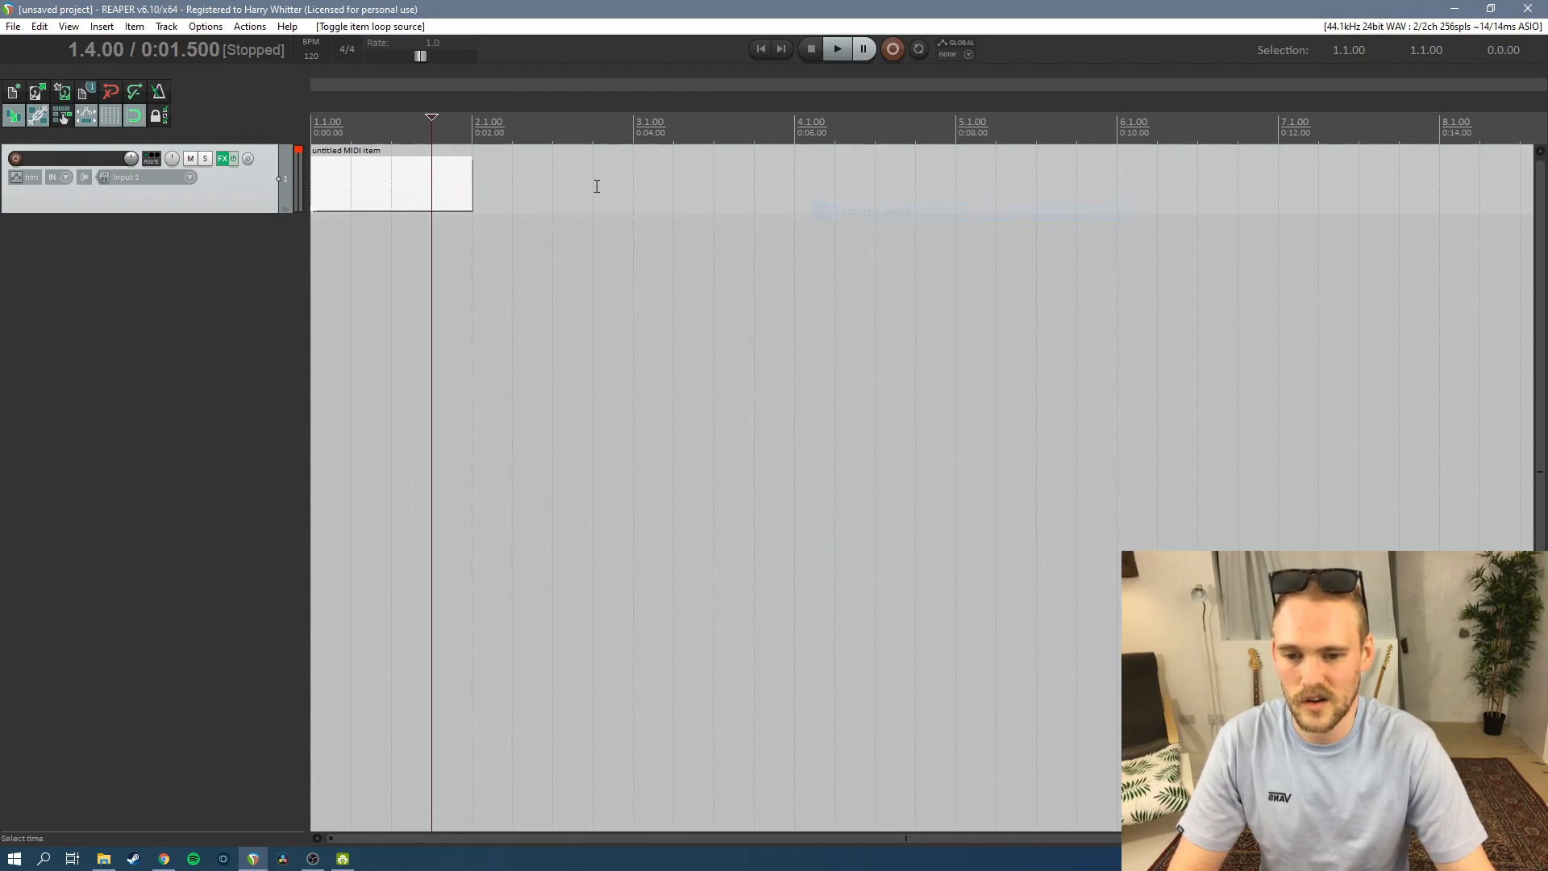
drag(472, 184, 1239, 184)
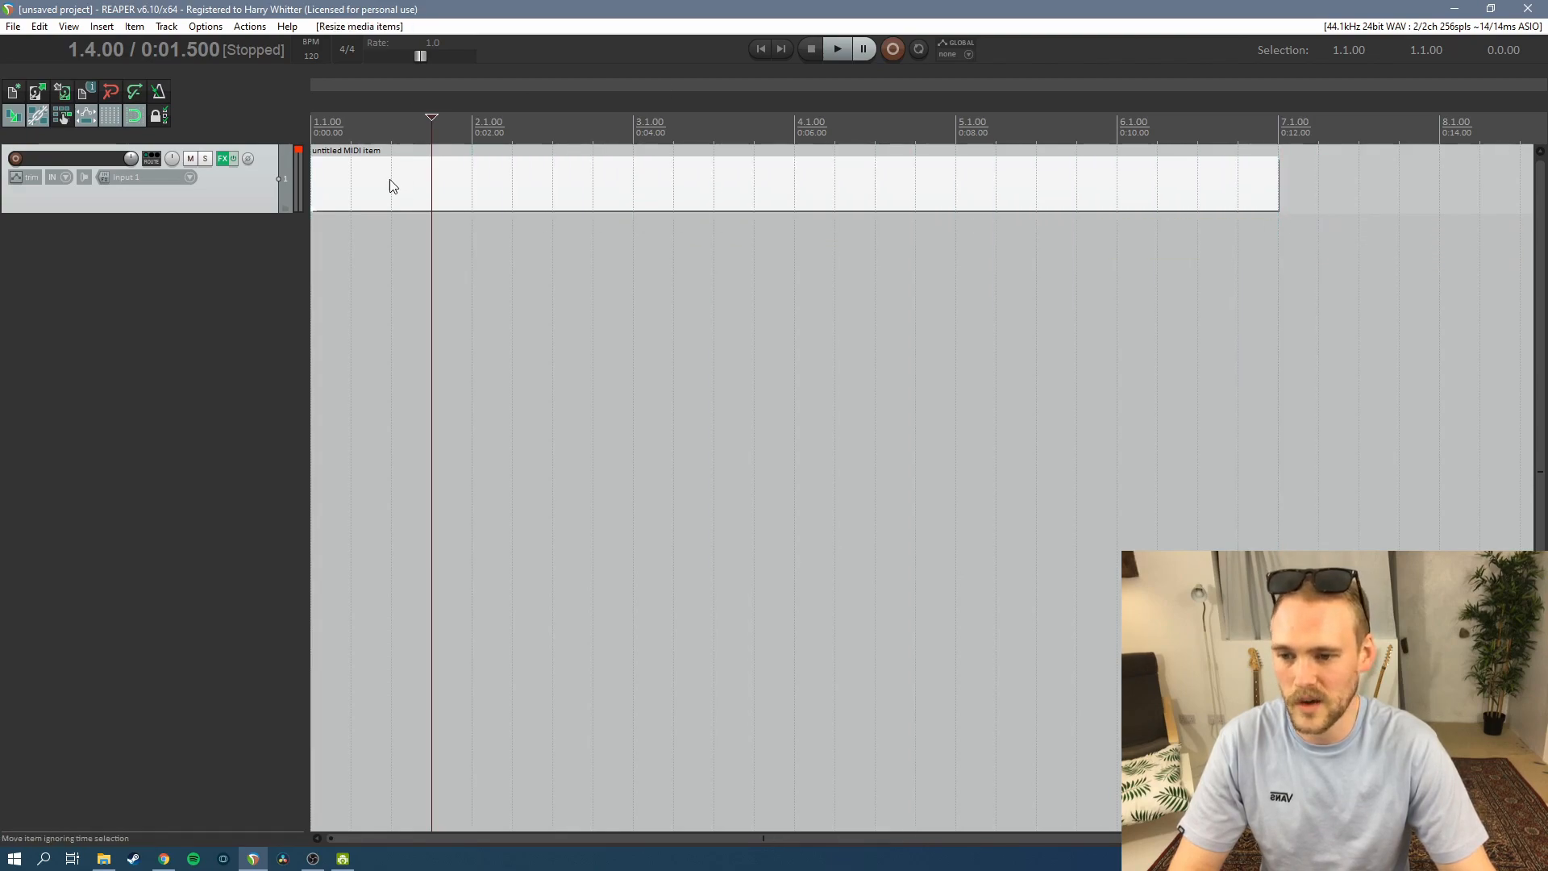
double_click(392, 186)
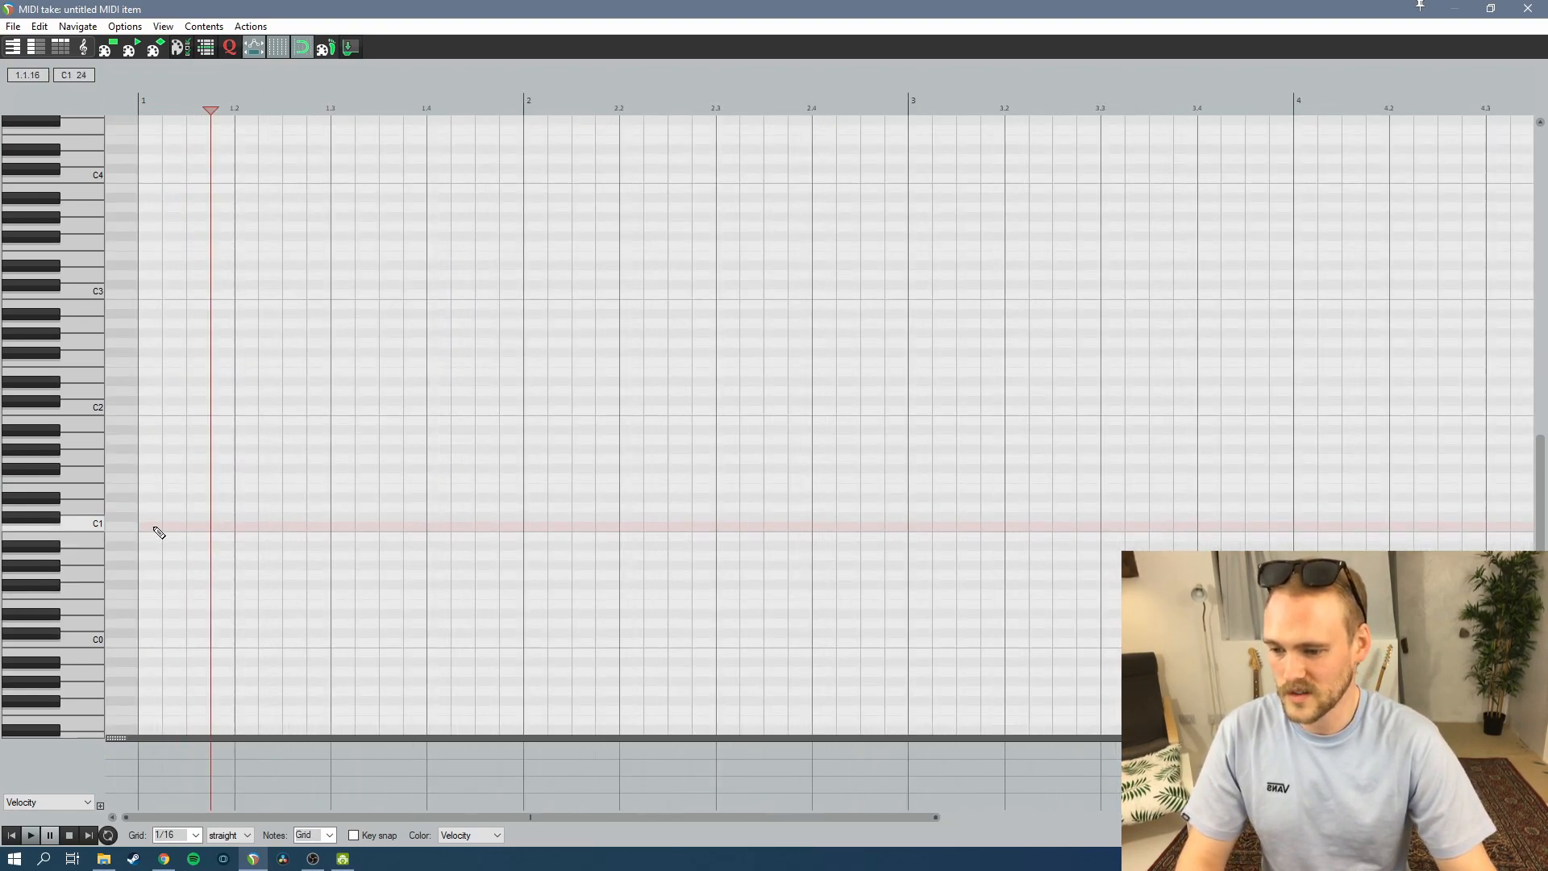
Place a kick note on C1 at bar 1, auditioning other rows before settling on the kick
click(153, 529)
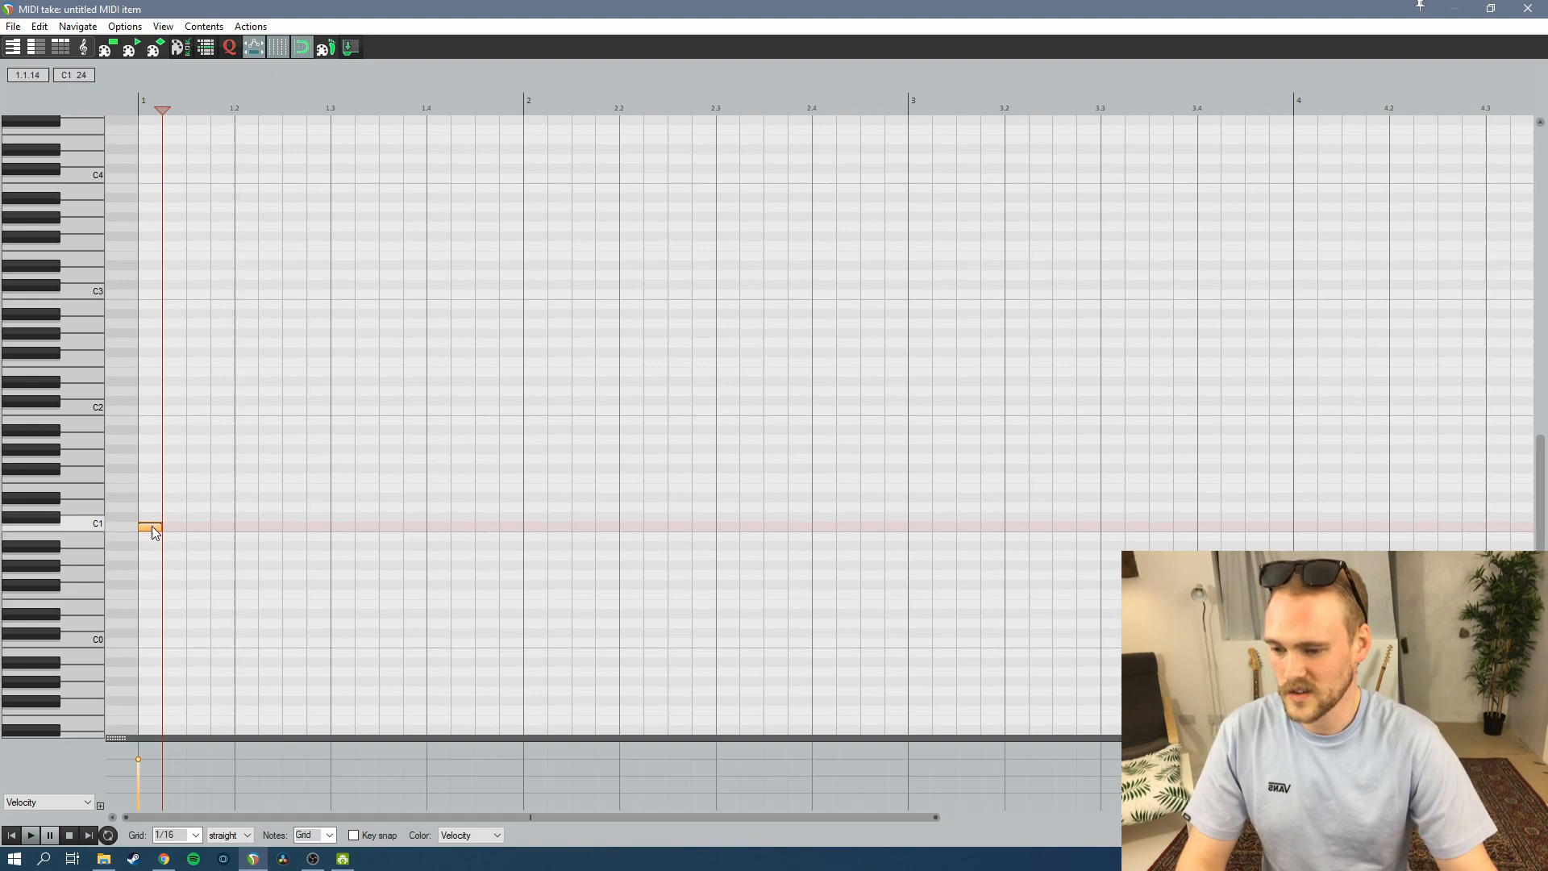
drag(151, 529, 147, 603)
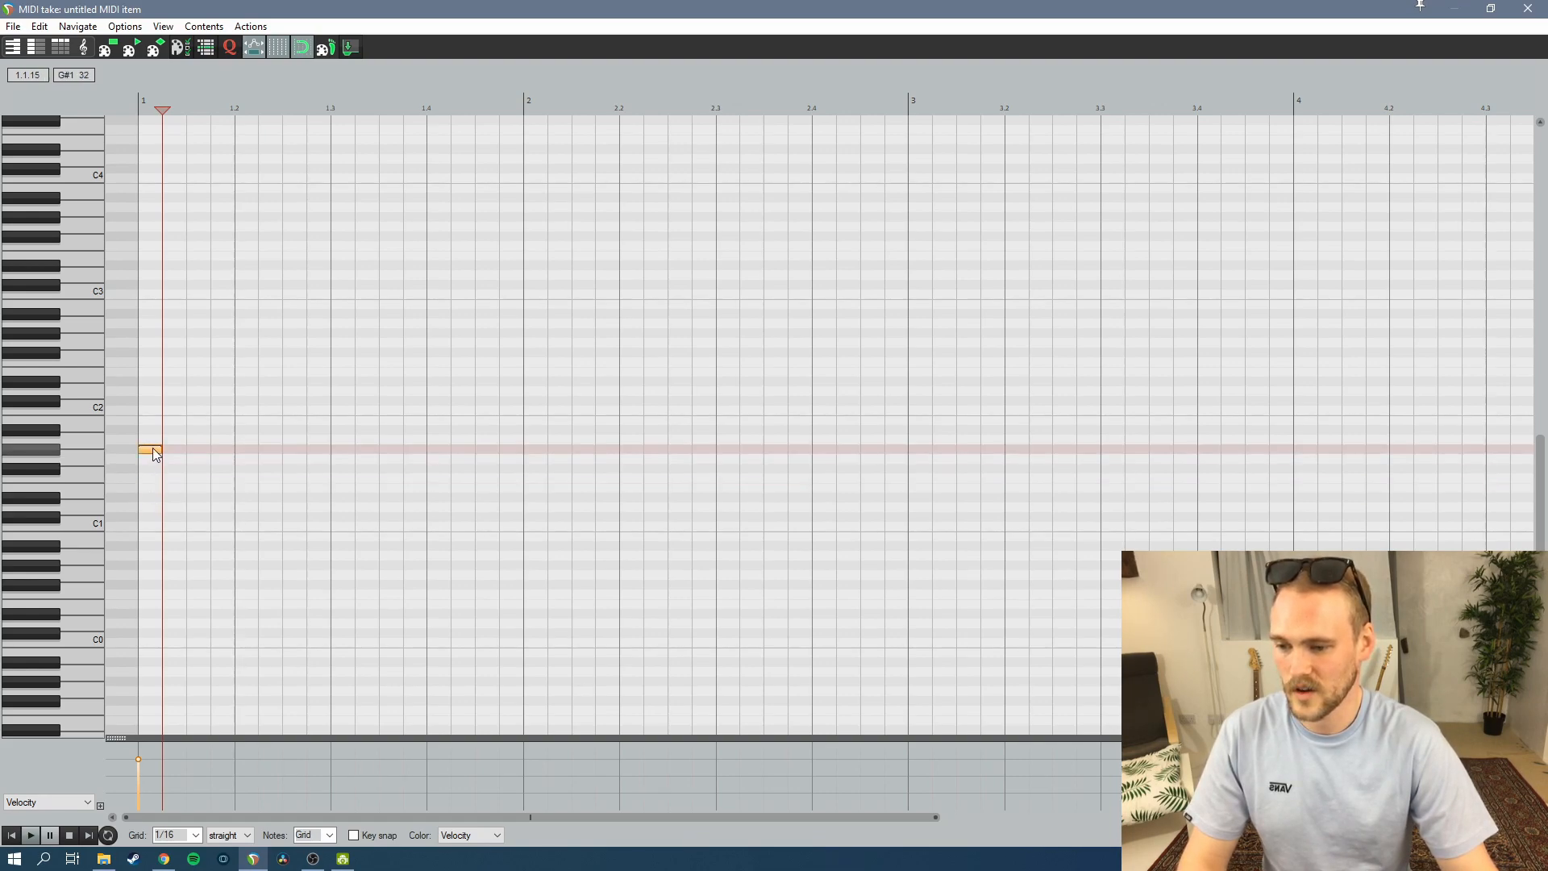
drag(152, 452, 158, 279)
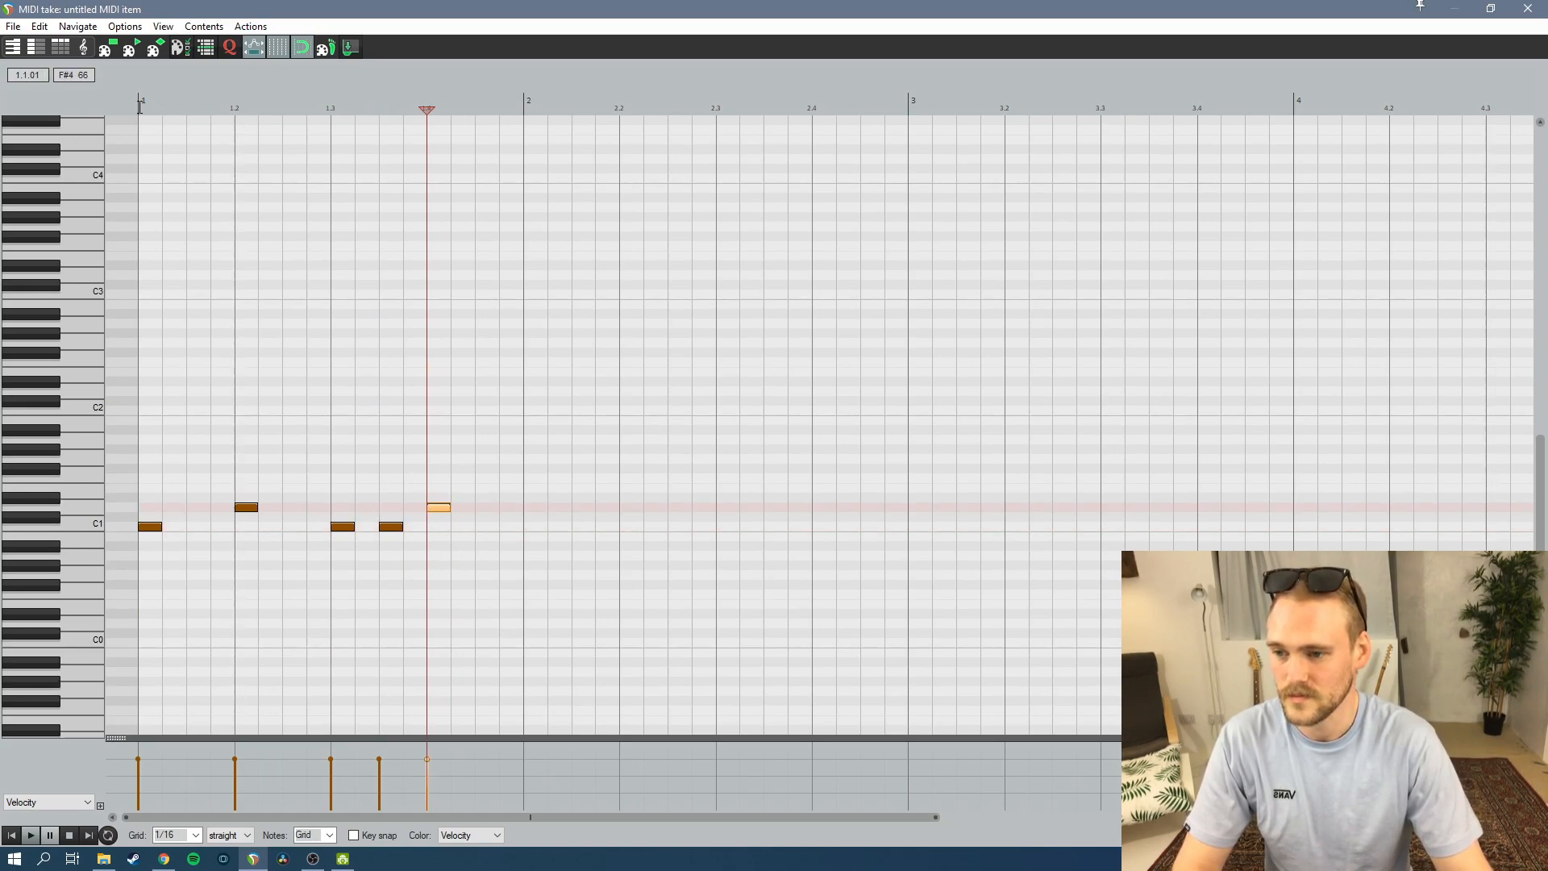
Add a crash on beat 1 and hi-hat hits on all four beats of bar 1
click(29, 834)
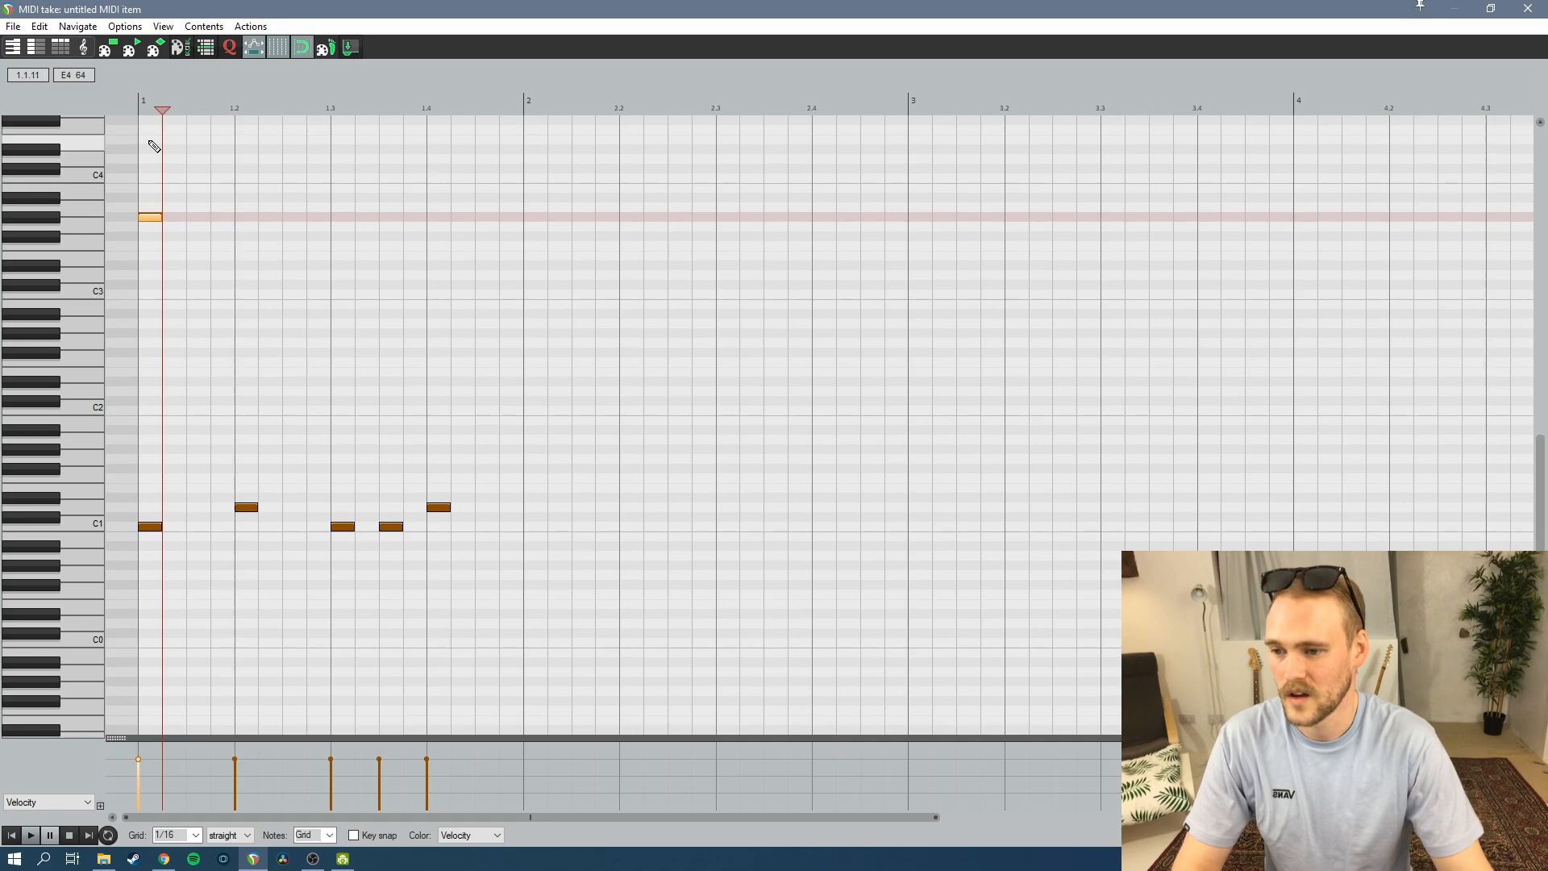
click(150, 161)
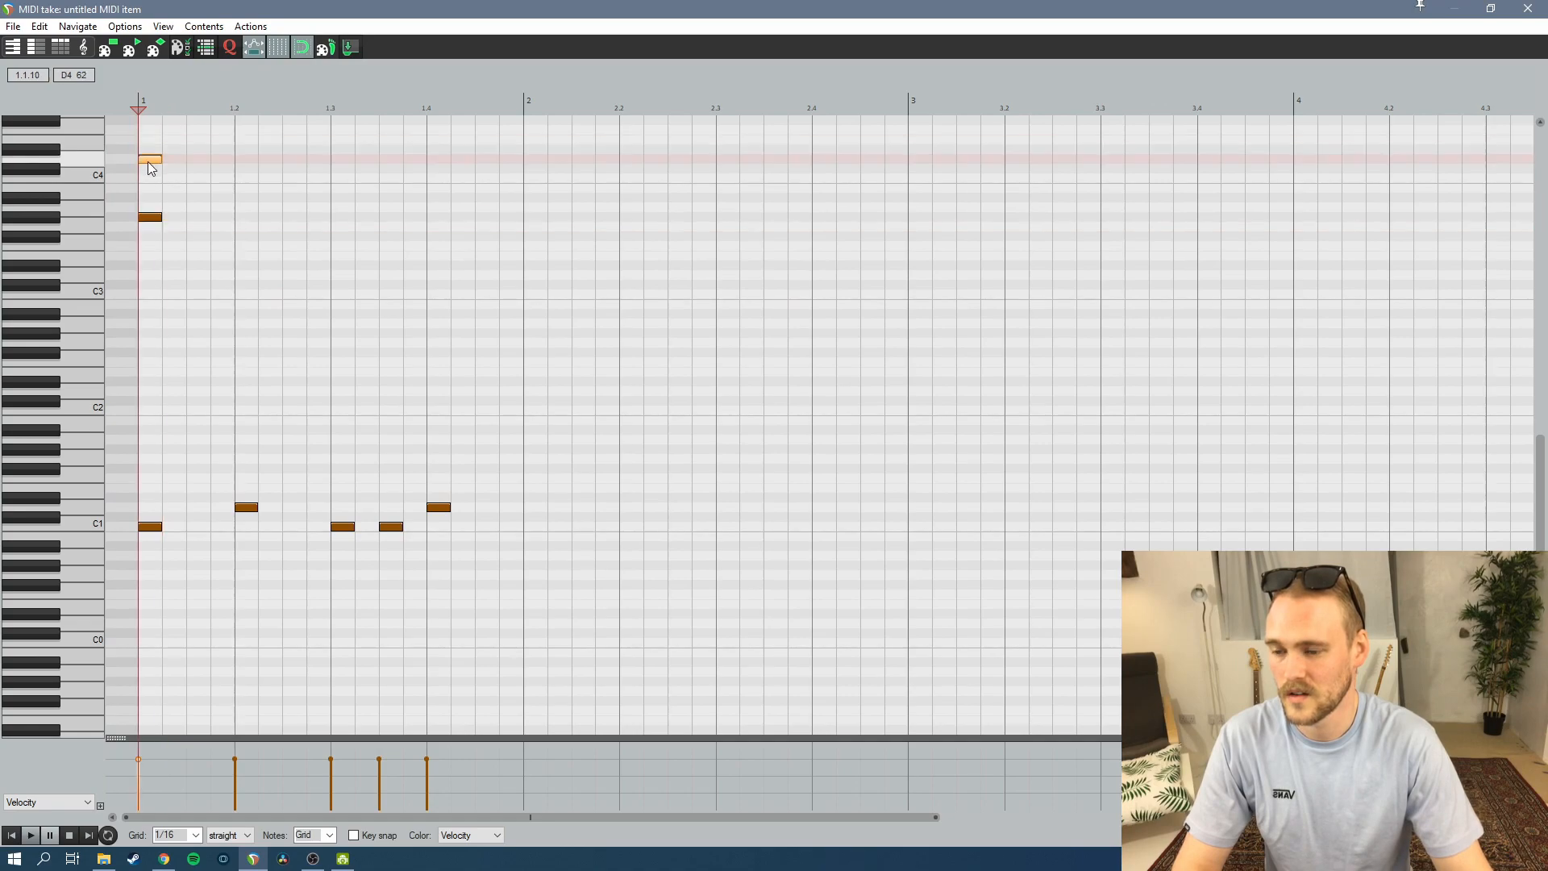
drag(151, 160, 151, 142)
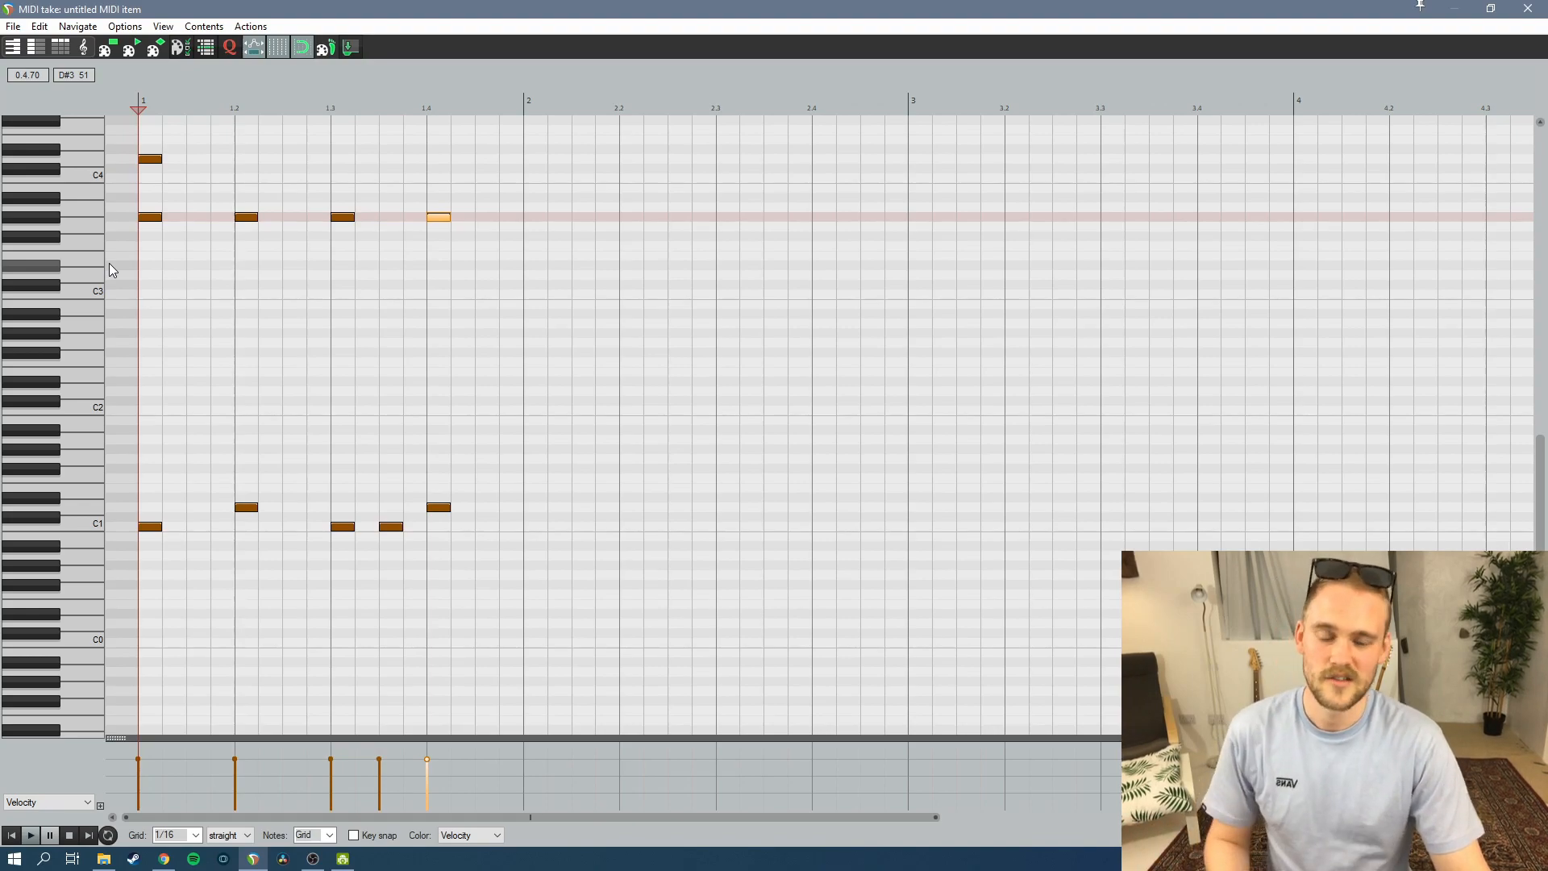
mouse_move(759, 222)
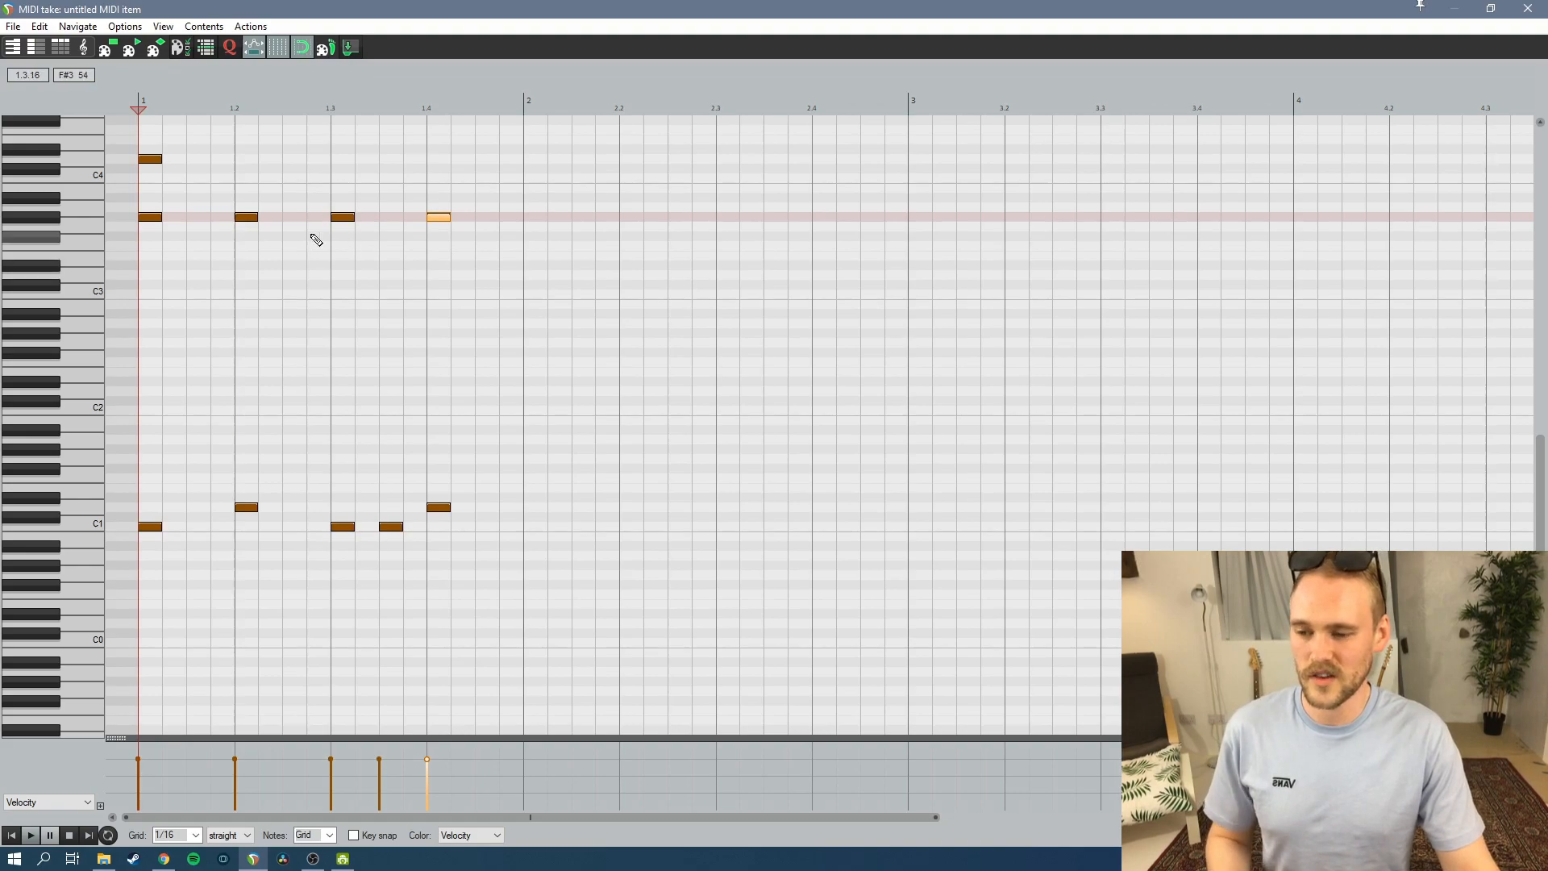
mouse_move(813, 306)
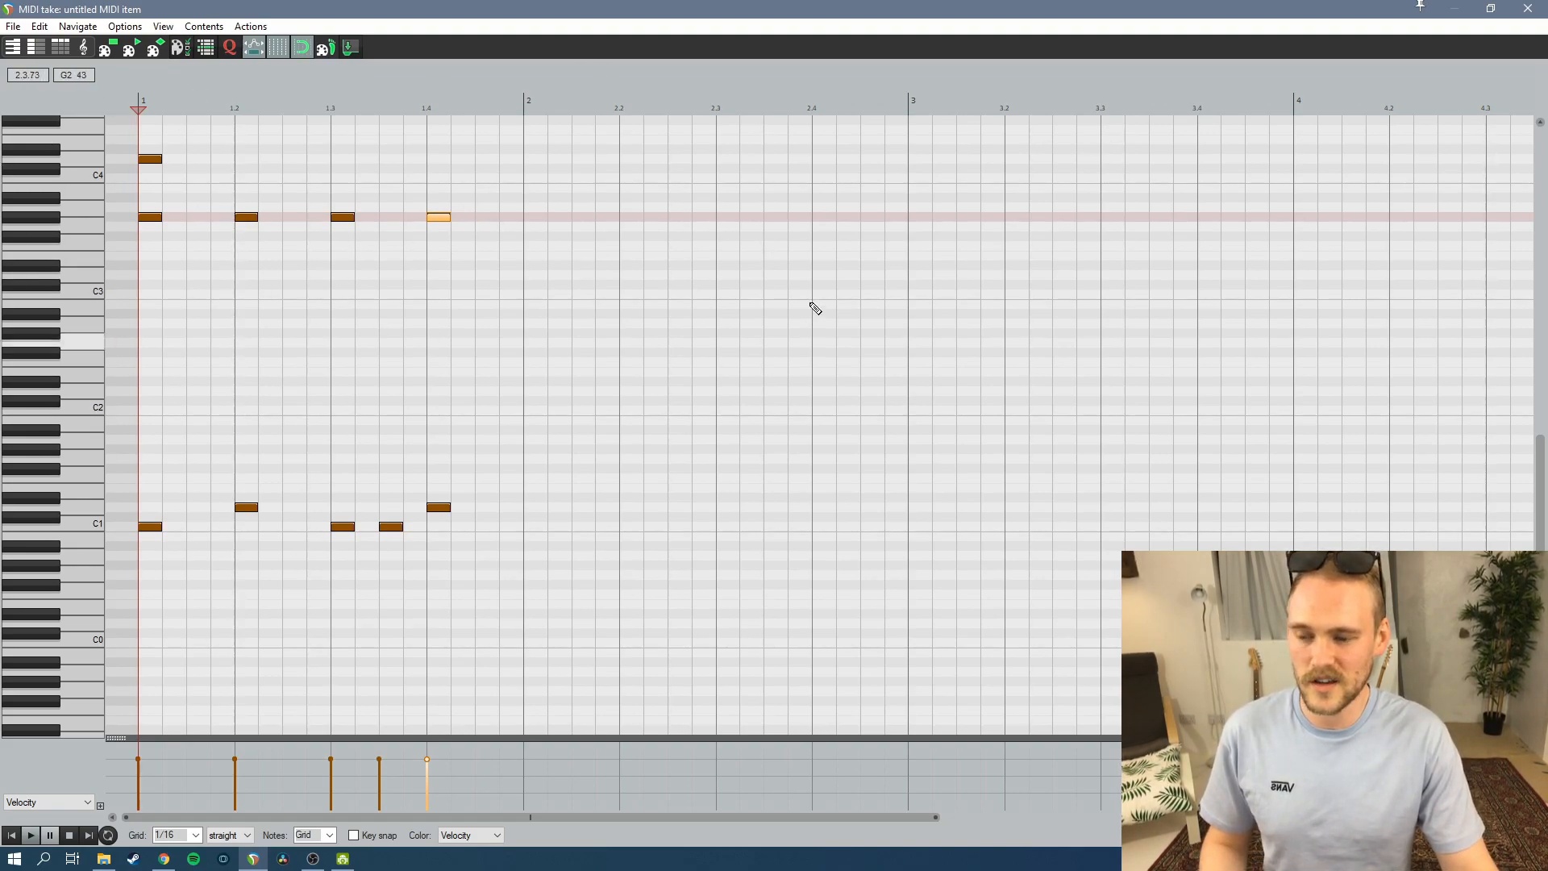